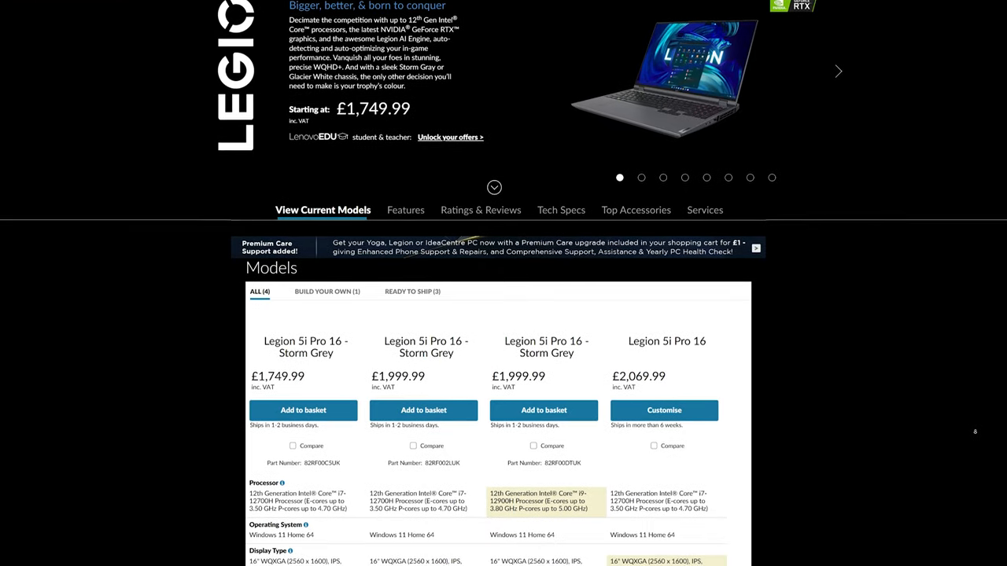
scroll("down", 3)
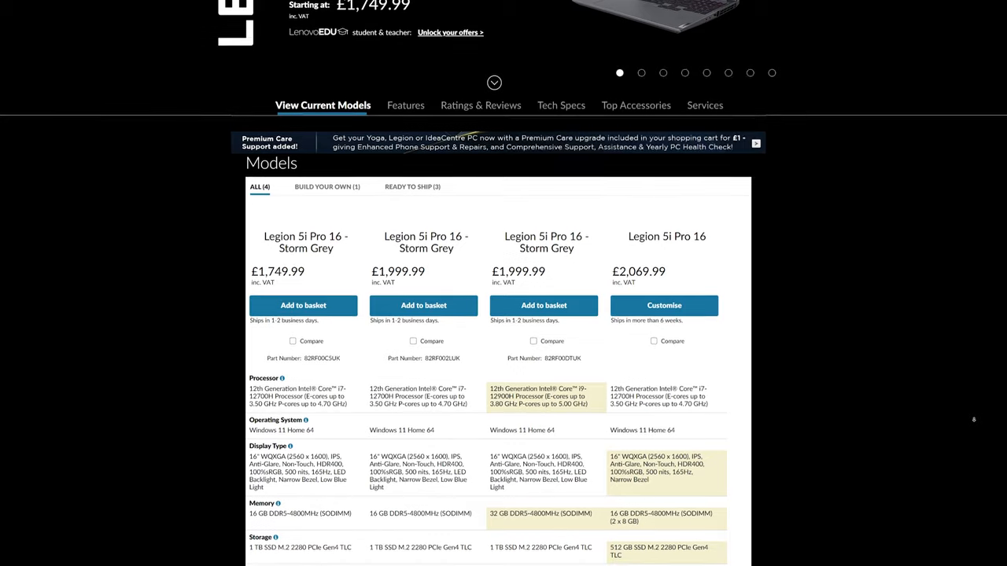
scroll("down", 3)
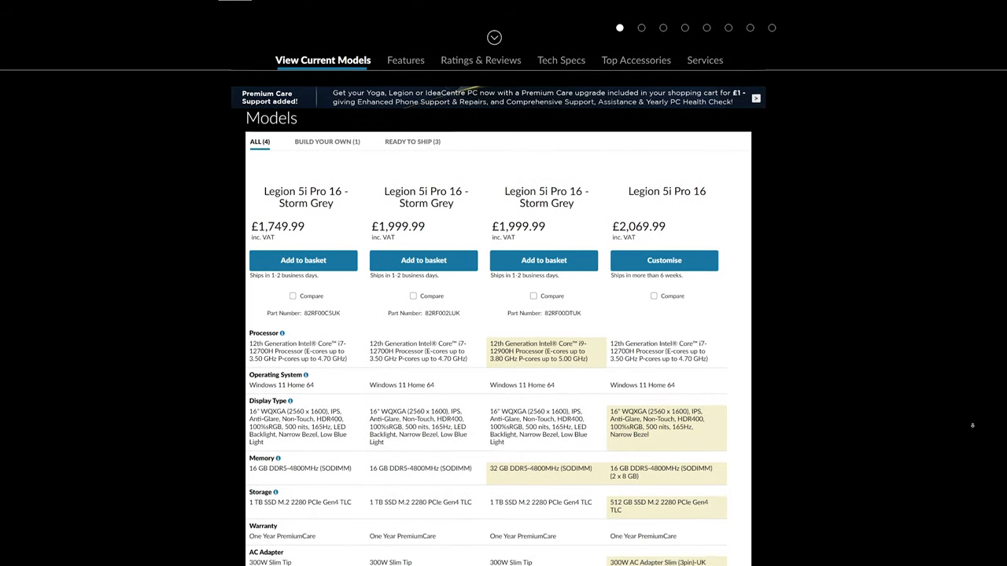
scroll("down", 3)
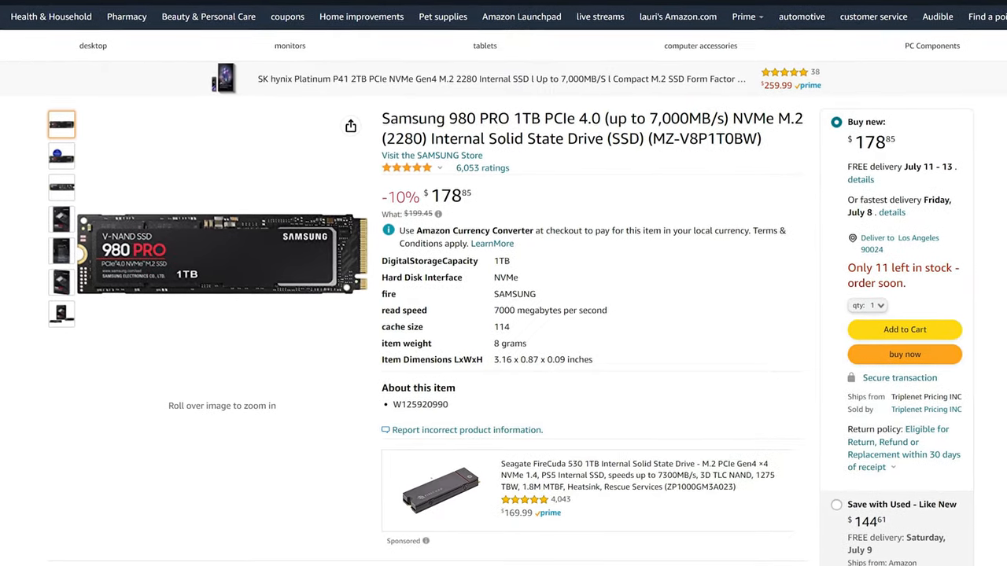
scroll("down", 3)
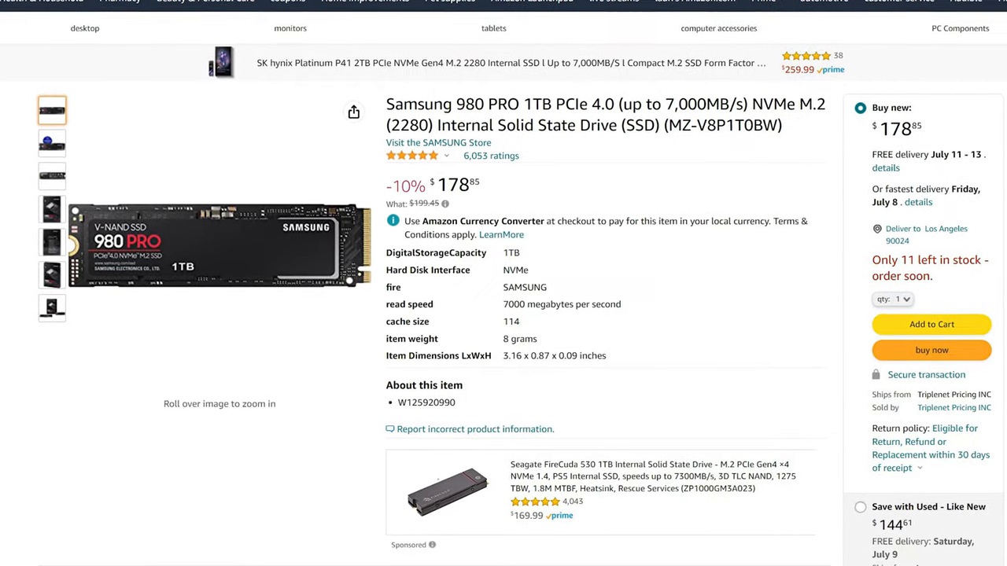
scroll("down", 3)
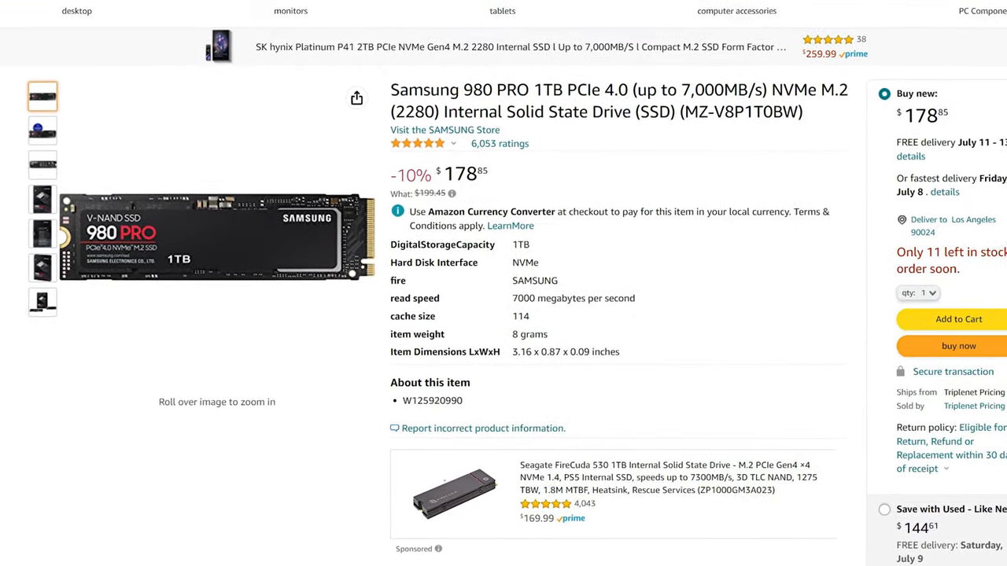